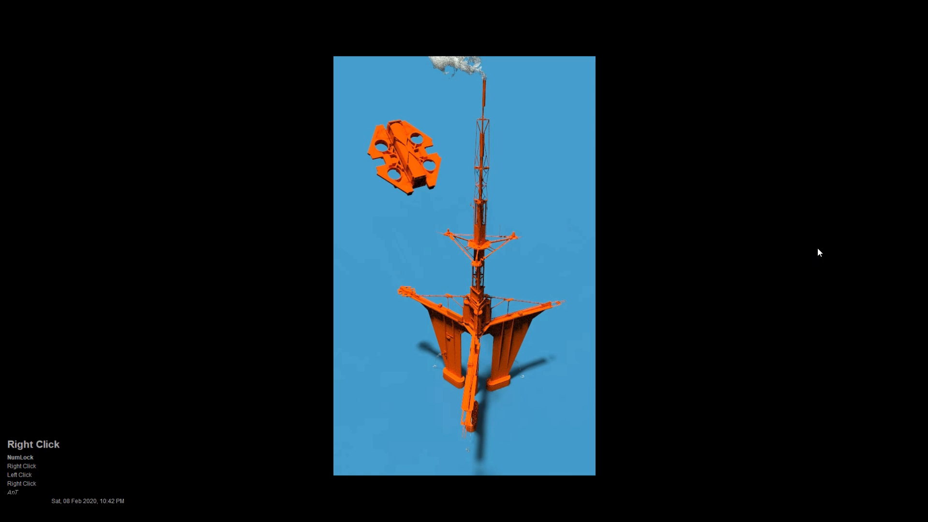
- Resample the cube to about 30,235 required polys, giving roughly 39,000 triangles
{"action": "right_click", "coordinate": [463, 265]}
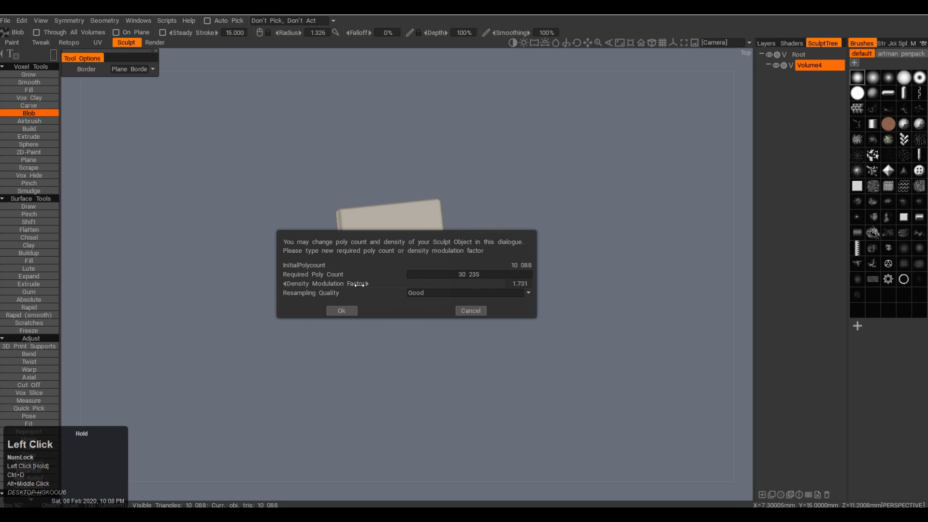
{"action": "left_click", "coordinate": [341, 310]}
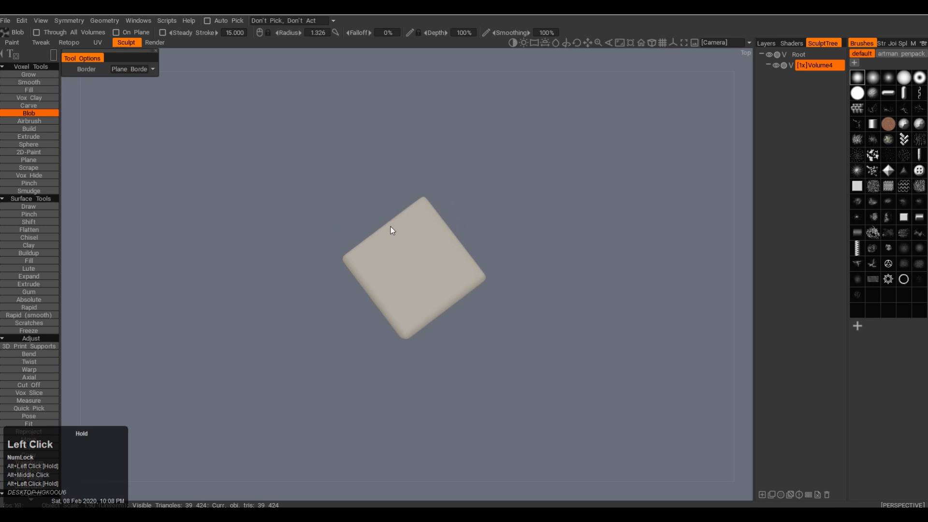
- Enable Radial Symmetry with radial order 3 around the Y axis
{"action": "left_click", "coordinate": [455, 216]}
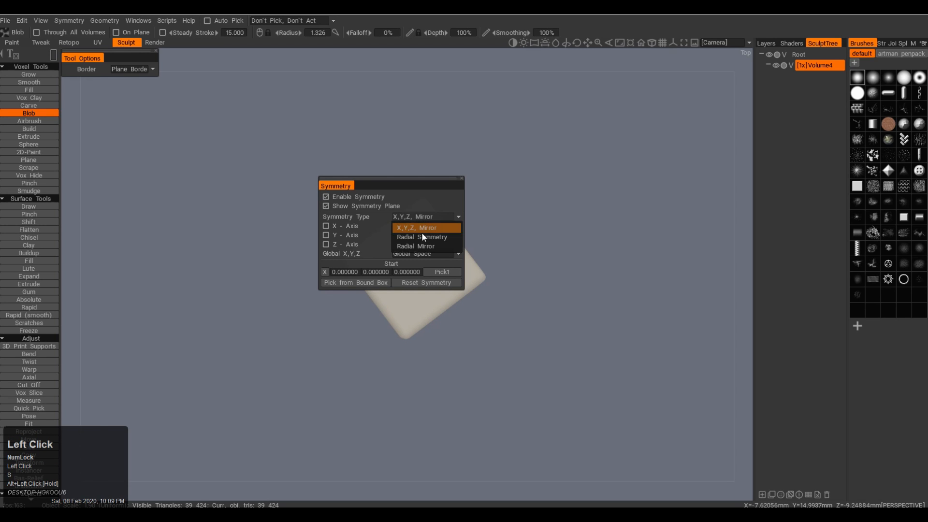
{"action": "left_click", "coordinate": [420, 237]}
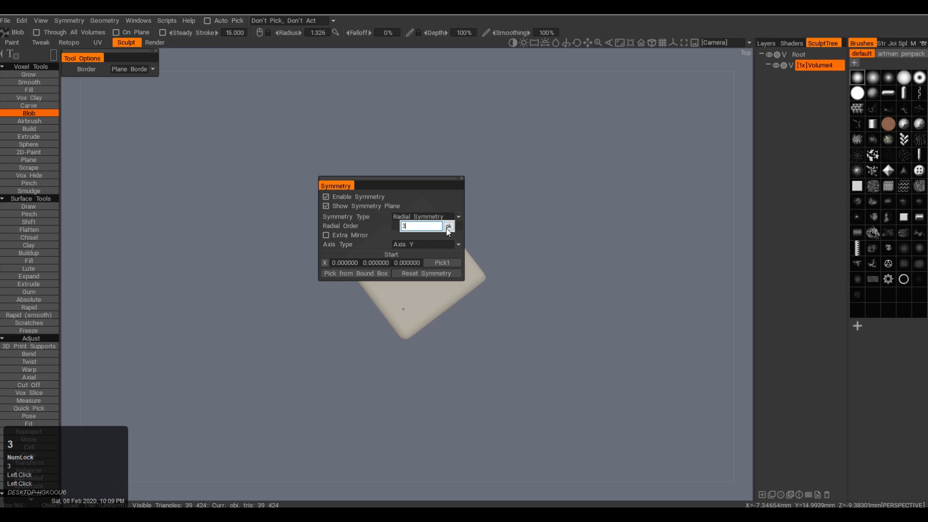
{"action": "left_click", "coordinate": [451, 226]}
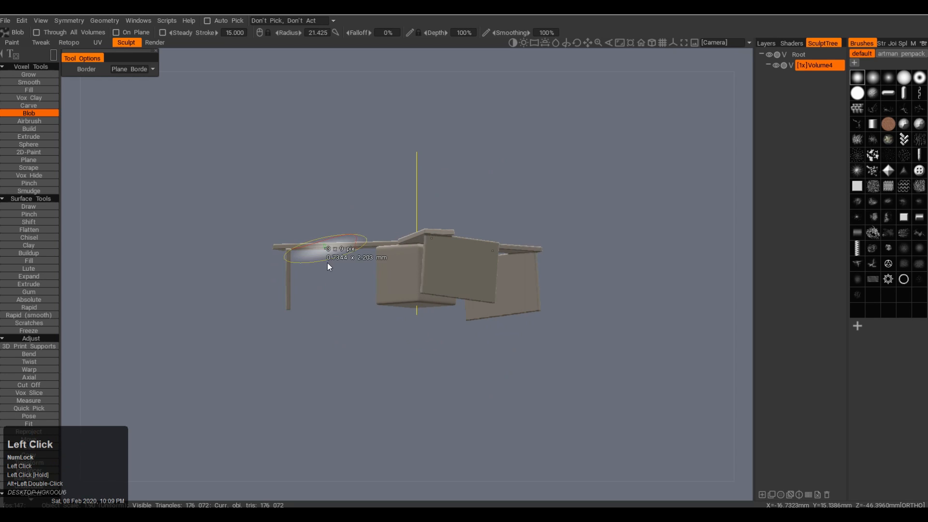
- Lay down a thin flat Blob plate on the left side of the block
{"action": "left_click_drag", "start_coordinate": [329, 267], "coordinate": [410, 380]}
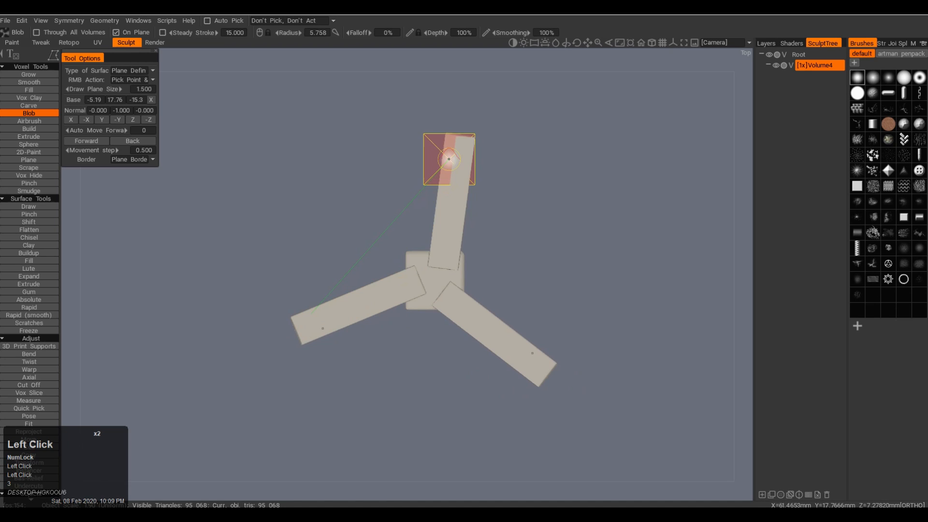
- Extend the flat Blob arms out to their tips in top ortho view
{"action": "left_click", "coordinate": [314, 325]}
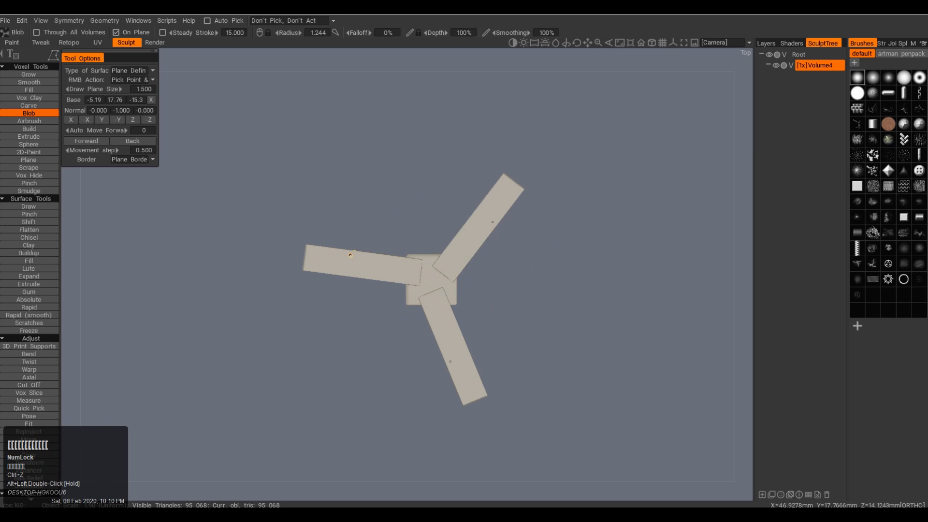
{"action": "left_click", "coordinate": [328, 256]}
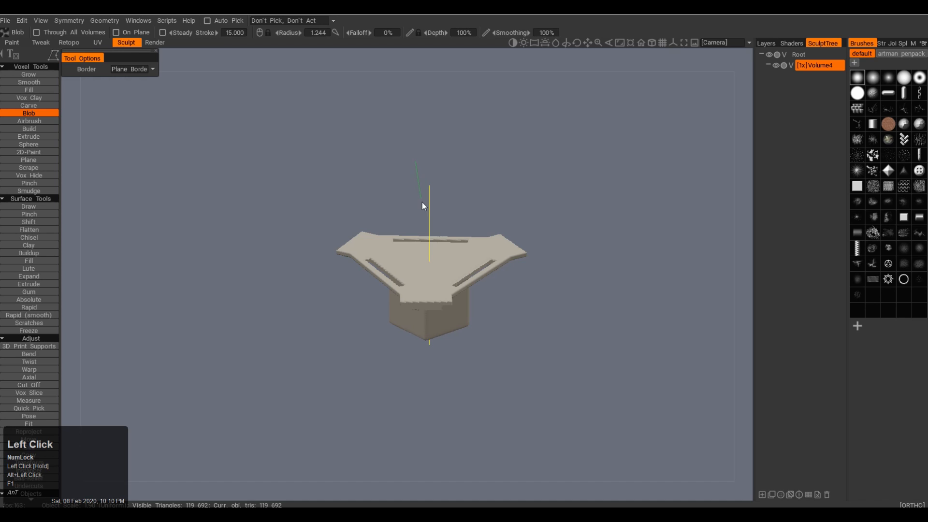
- Add another raised angular panel on the triangular top plate
{"action": "left_click_drag", "start_coordinate": [414, 152], "coordinate": [444, 295]}
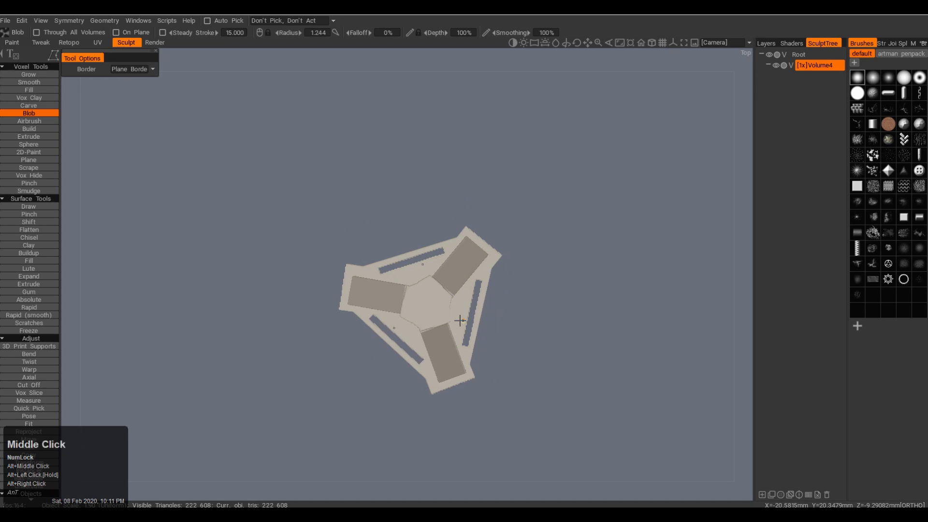
- Trace a circle with Cut Off to remove the triangular plate's centre
{"action": "left_click", "coordinate": [28, 384]}
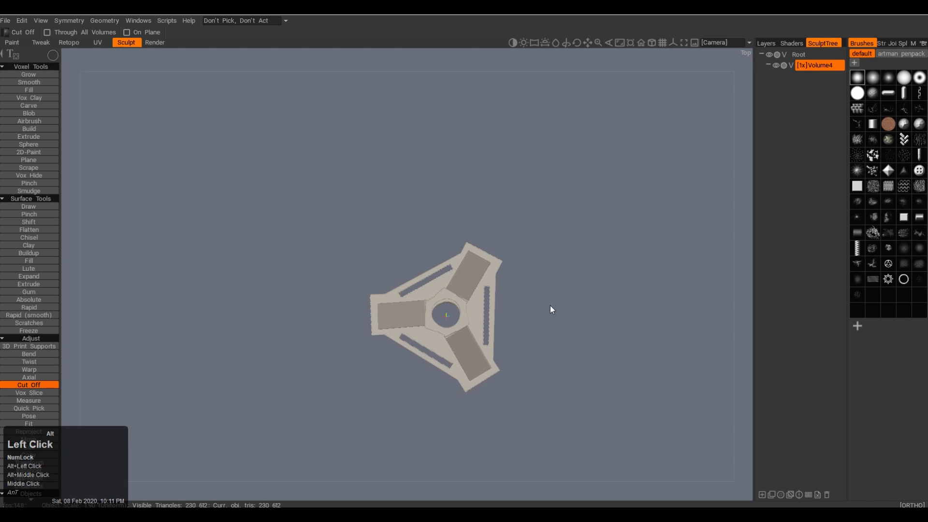
{"action": "left_click_drag", "start_coordinate": [550, 309], "coordinate": [516, 256]}
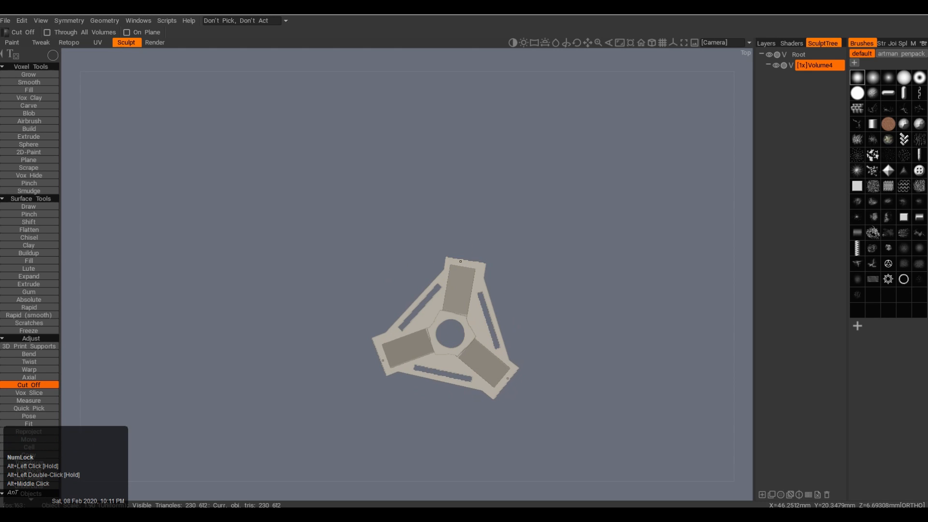
{"action": "left_click", "coordinate": [28, 113]}
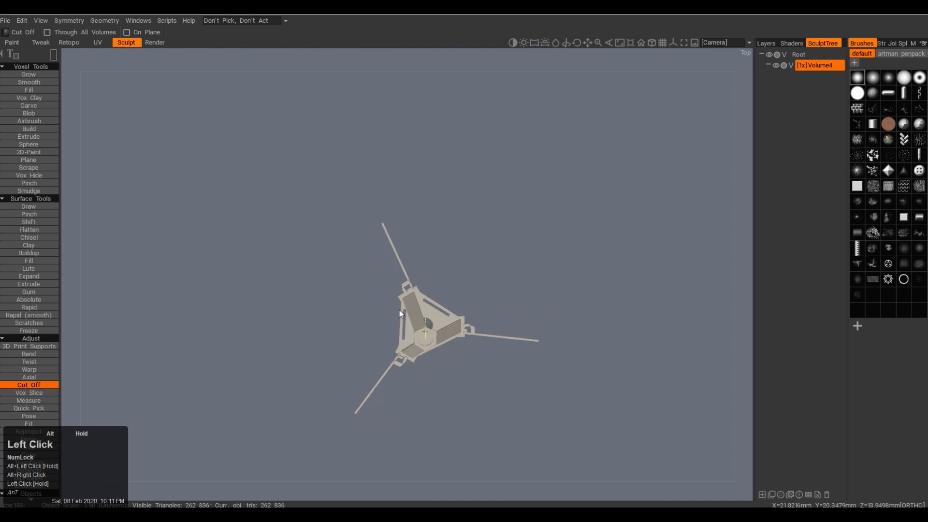
- Check the braced leg frame from the side and begin a box tower above it
{"action": "left_click_drag", "start_coordinate": [400, 312], "coordinate": [423, 259]}
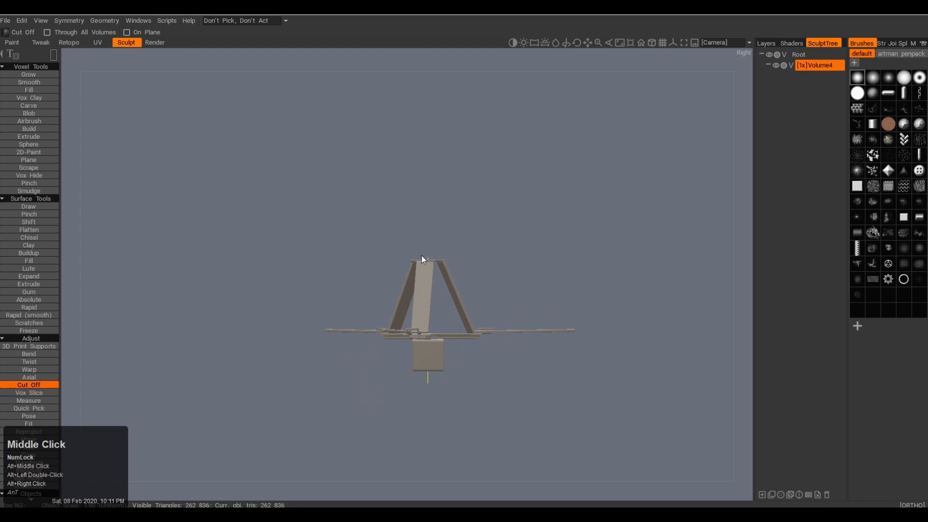
{"action": "left_click", "coordinate": [28, 113]}
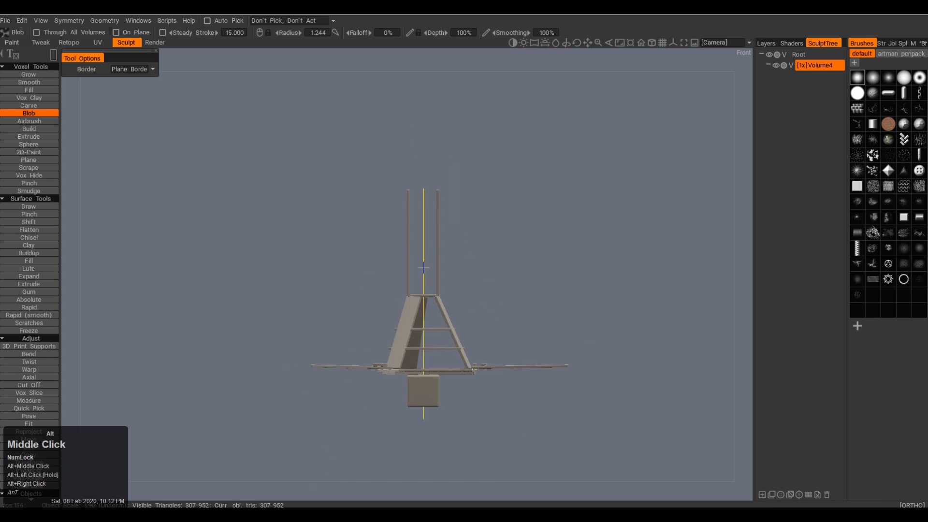
{"action": "left_click_drag", "start_coordinate": [408, 190], "coordinate": [424, 268]}
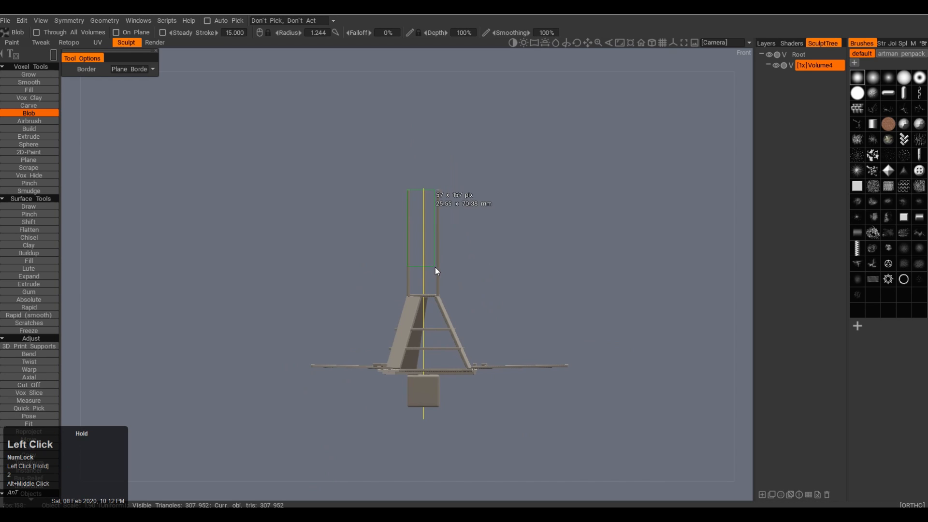
- Extend the box tower upward, add a tapering panel below and crossing planks
{"action": "left_click_drag", "start_coordinate": [436, 271], "coordinate": [418, 323]}
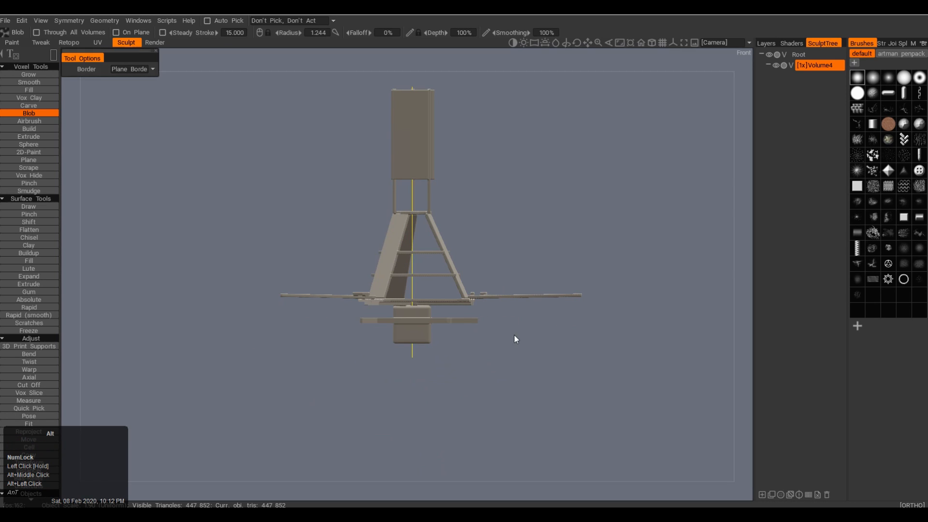
{"action": "left_click_drag", "start_coordinate": [514, 338], "coordinate": [463, 359]}
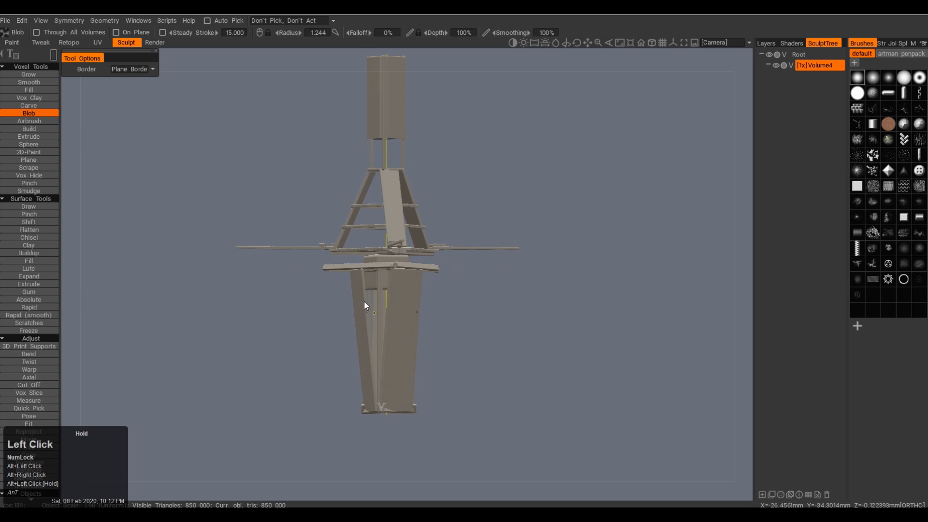
{"action": "left_click_drag", "start_coordinate": [363, 305], "coordinate": [491, 328]}
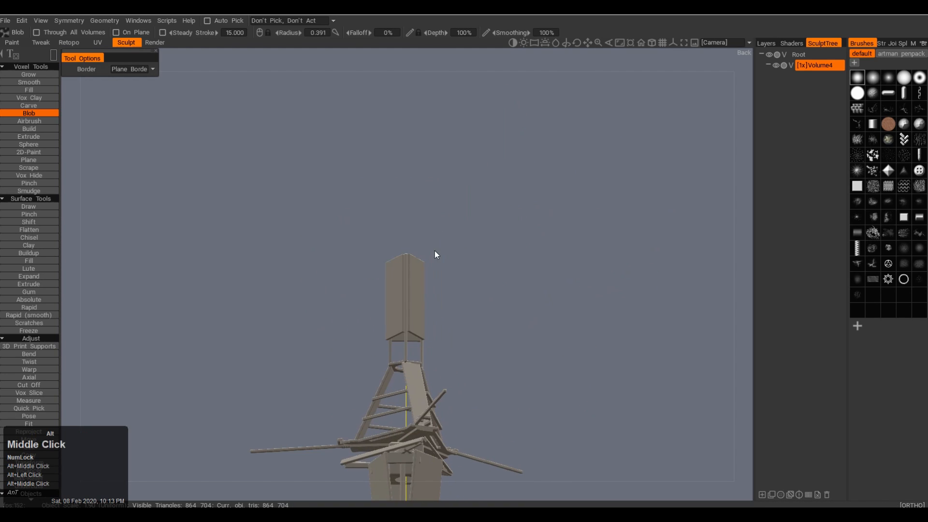
- Draw thin ridged plates around the tower top, zooming in between strokes
{"action": "left_click_drag", "start_coordinate": [435, 254], "coordinate": [450, 327]}
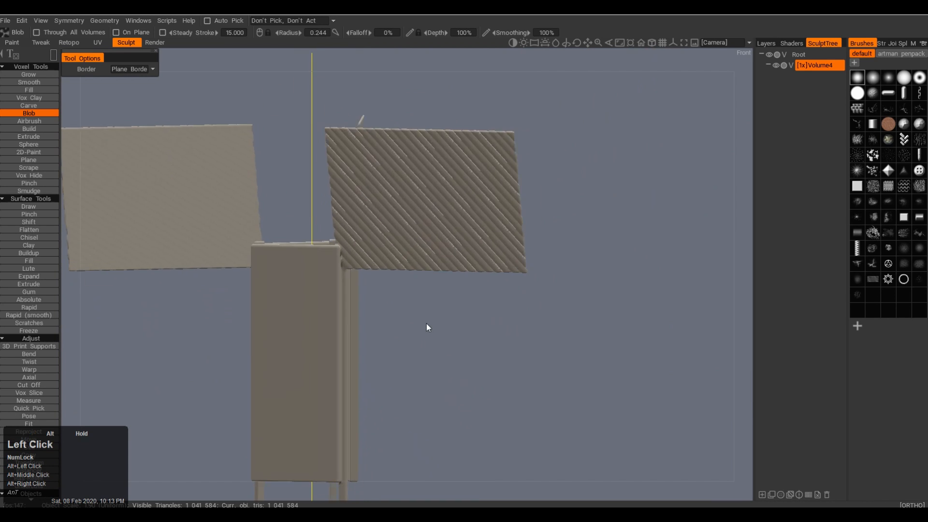
{"action": "scroll", "scroll_direction": "down", "scroll_amount": 3}
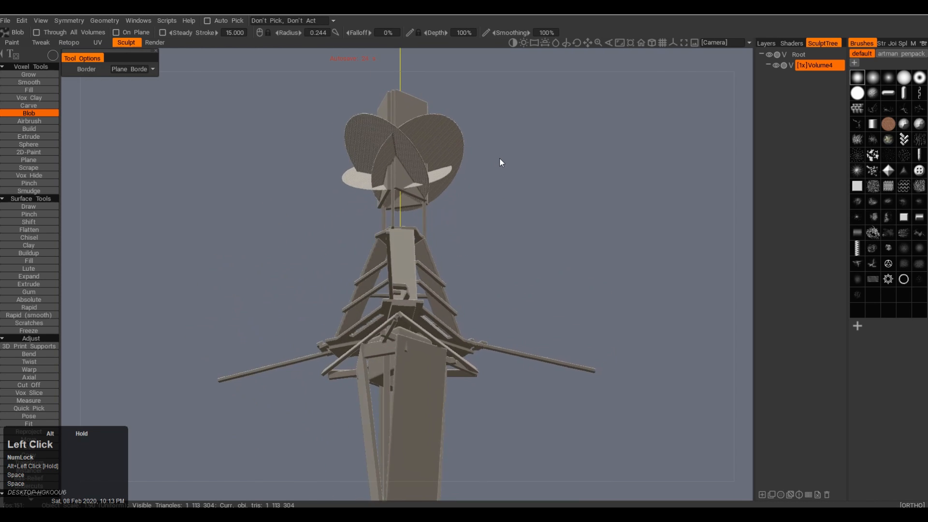
{"action": "left_click_drag", "start_coordinate": [500, 162], "coordinate": [430, 314]}
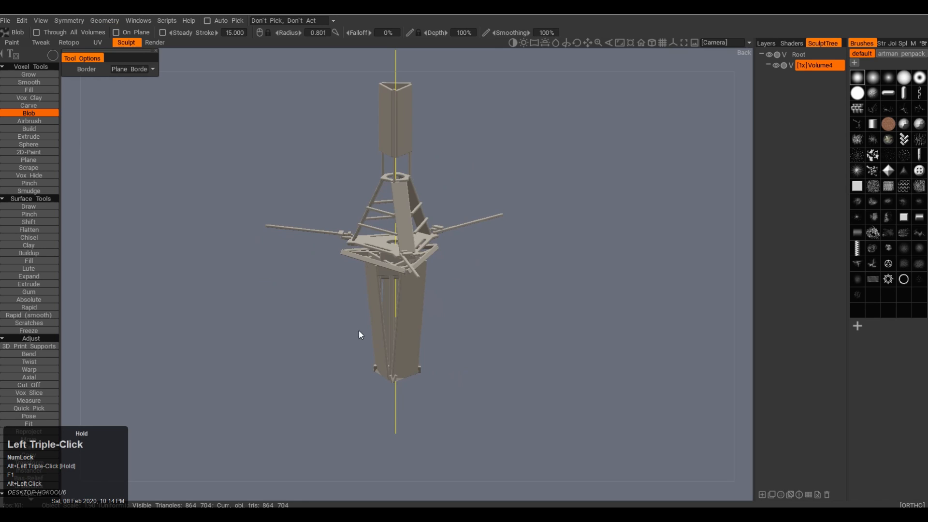
- Draw a large angular sail-like panel rising at the tower top
{"action": "left_click_drag", "start_coordinate": [359, 334], "coordinate": [418, 363]}
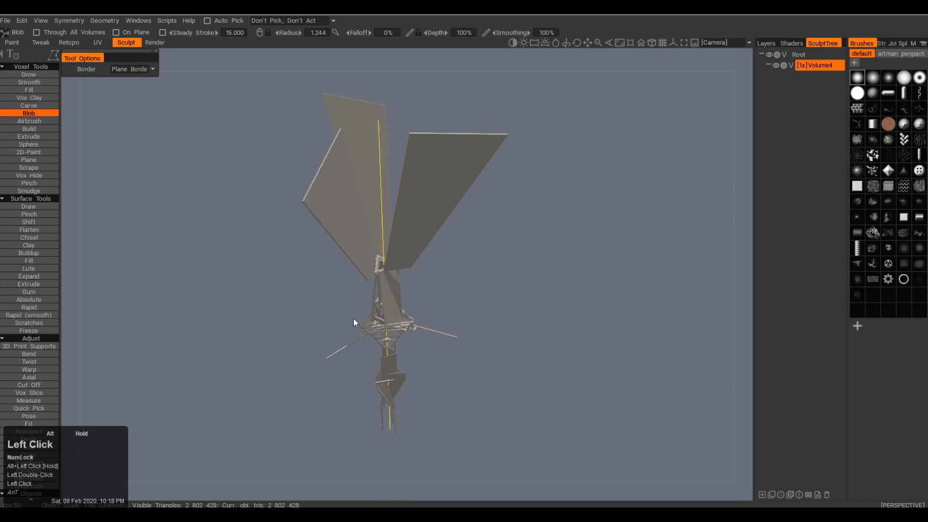
- Drag out another large angular panel around the tower top to extend the crown
{"action": "left_click_drag", "start_coordinate": [353, 322], "coordinate": [433, 364]}
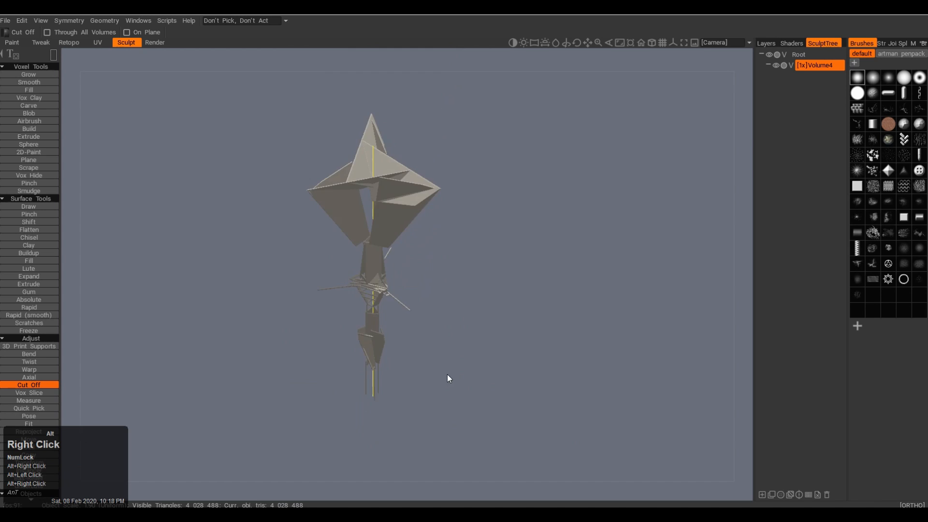
- Draw a long antenna rod projecting from the crown, switching between Blob and Cut Off
{"action": "left_click", "coordinate": [28, 113]}
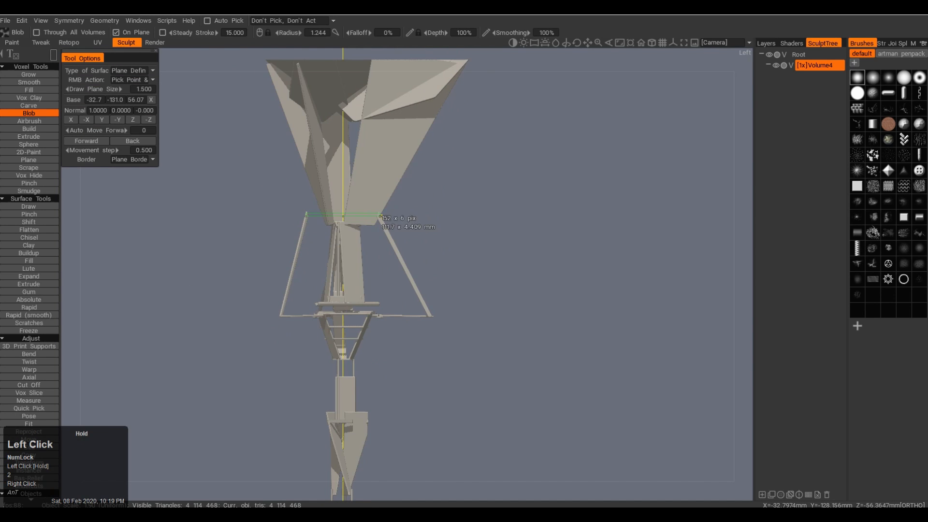
{"action": "left_click", "coordinate": [28, 384]}
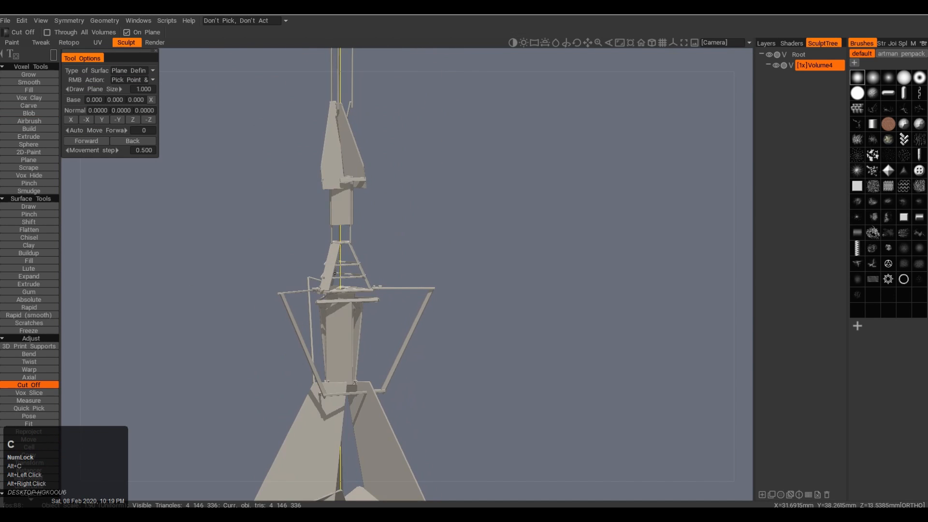
{"action": "left_click", "coordinate": [28, 113]}
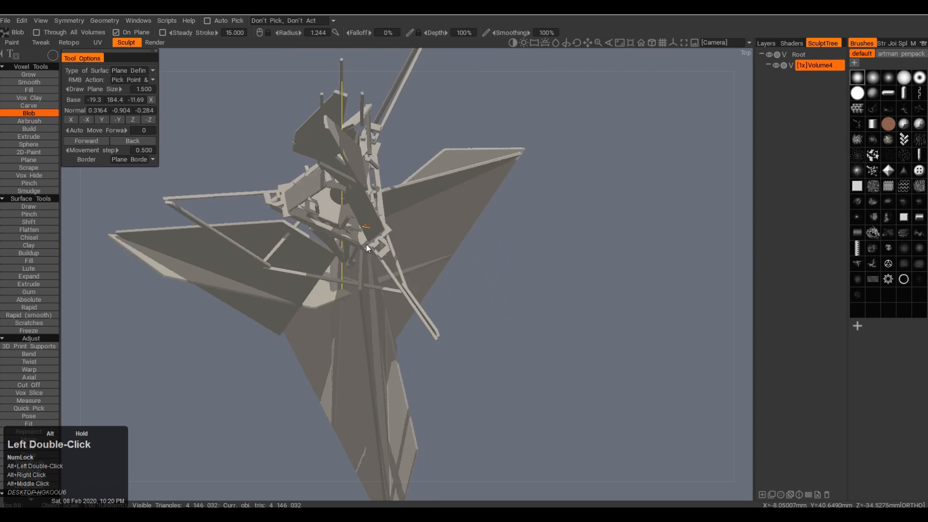
{"action": "left_click_drag", "start_coordinate": [365, 248], "coordinate": [387, 470]}
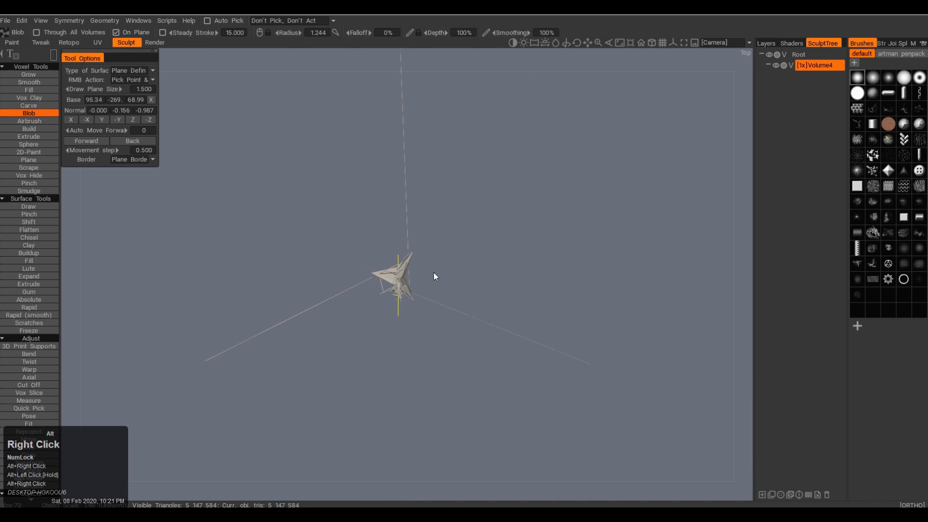
{"action": "left_click", "coordinate": [28, 384]}
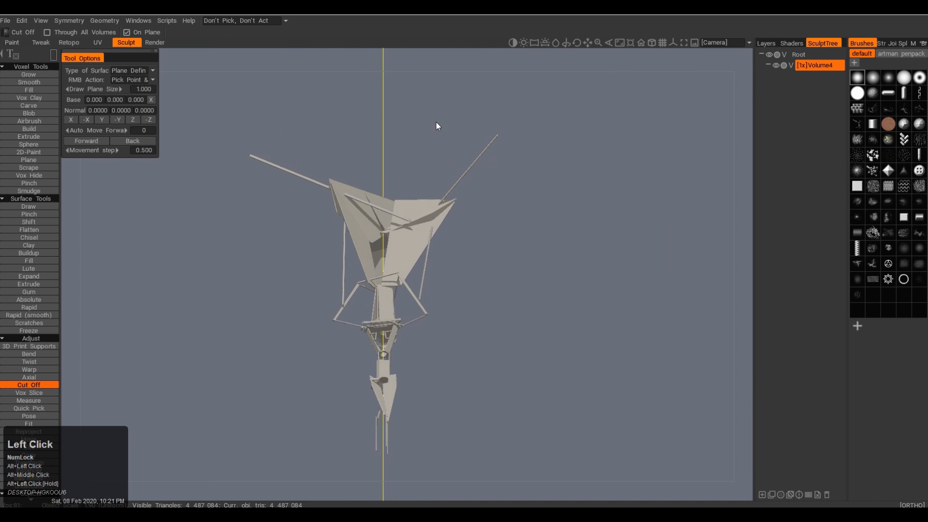